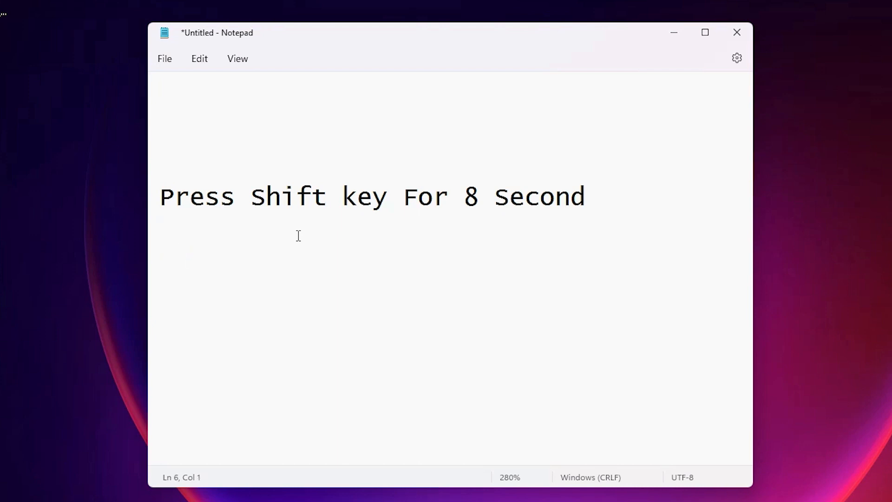
Step: Add the line 'hii' beneath the 'Press Shift key For 8 Second' heading
{"action": "type", "text": "hii"}
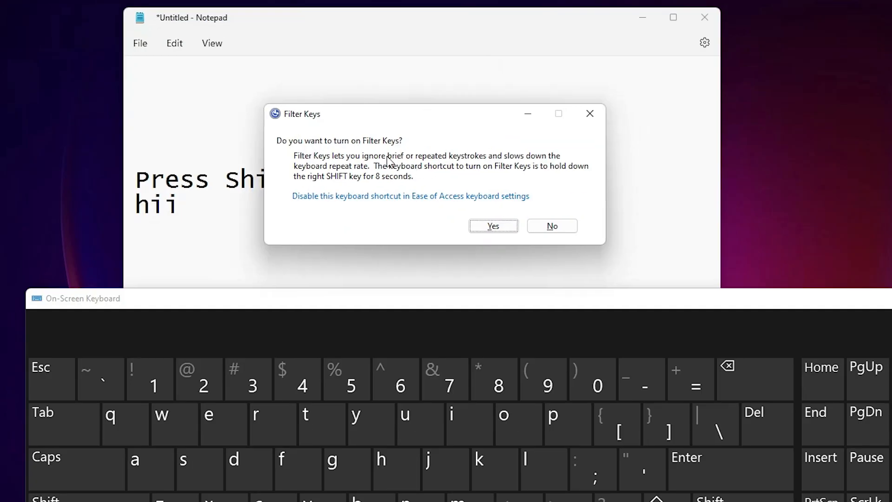
{"action": "mouse_move", "coordinate": [383, 152]}
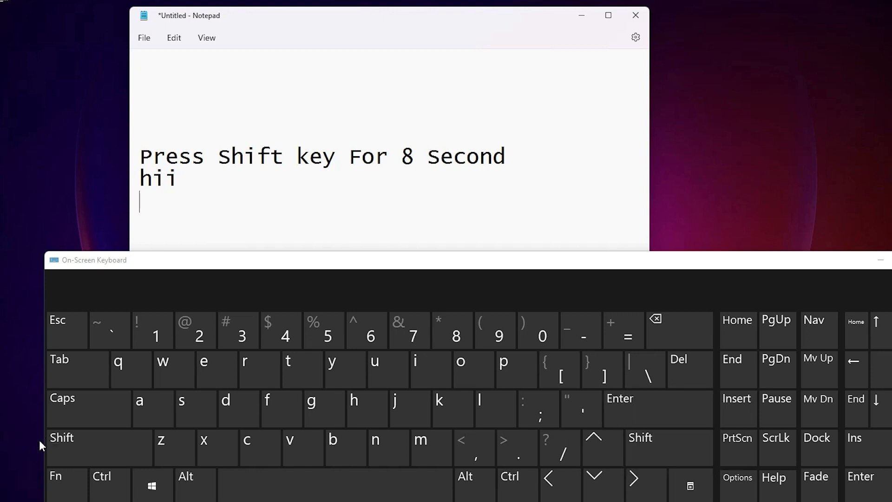
Step: Hold Shift on the On-Screen Keyboard until Filter Keys switches off
{"action": "left_click", "coordinate": [668, 447]}
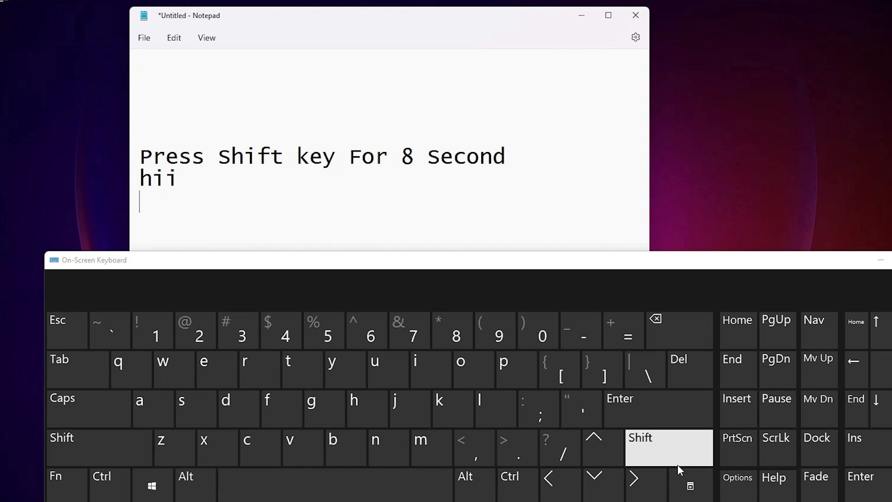
{"action": "left_click", "coordinate": [668, 447]}
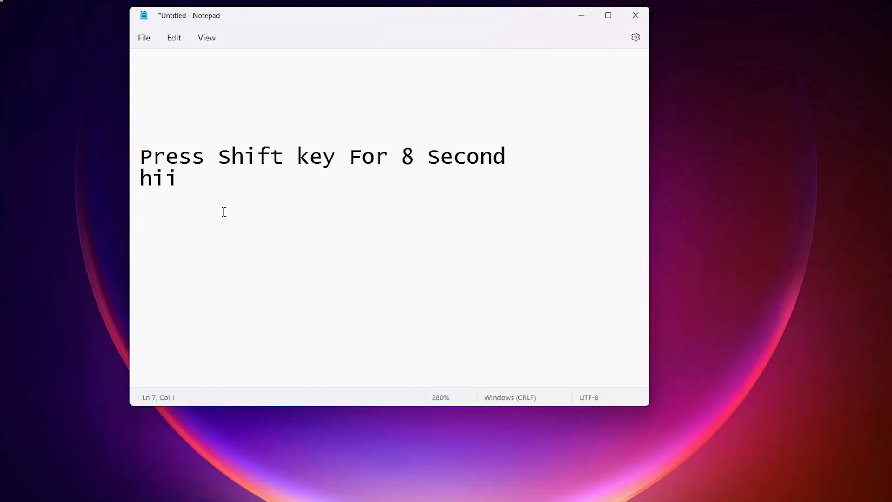
Step: Add the line 'hiii' under 'hii' to show the keyboard types again
{"action": "type", "text": "hiii"}
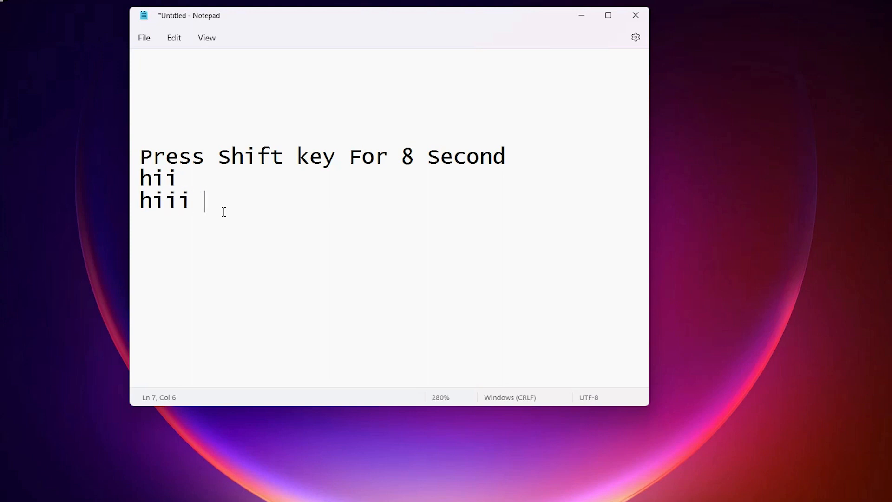